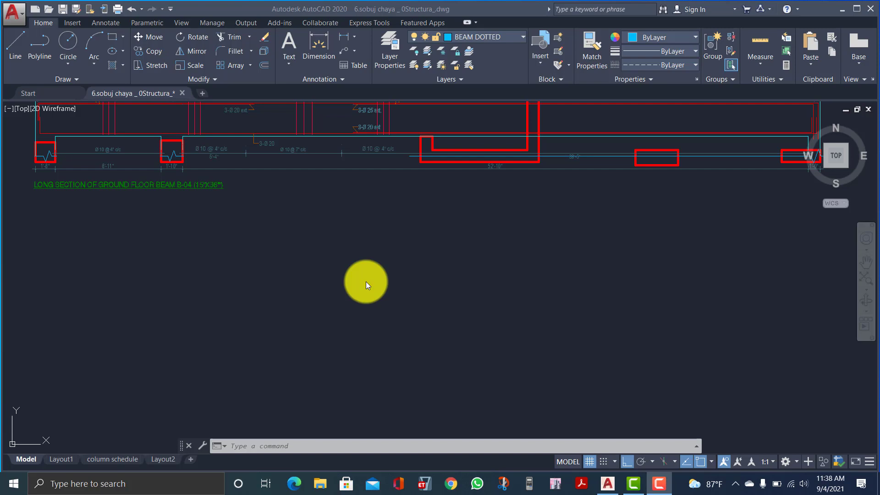
# - Check the current right-click menu, then launch the Customize User Interface editor from Manage
pyautogui.rightClick(366, 282)
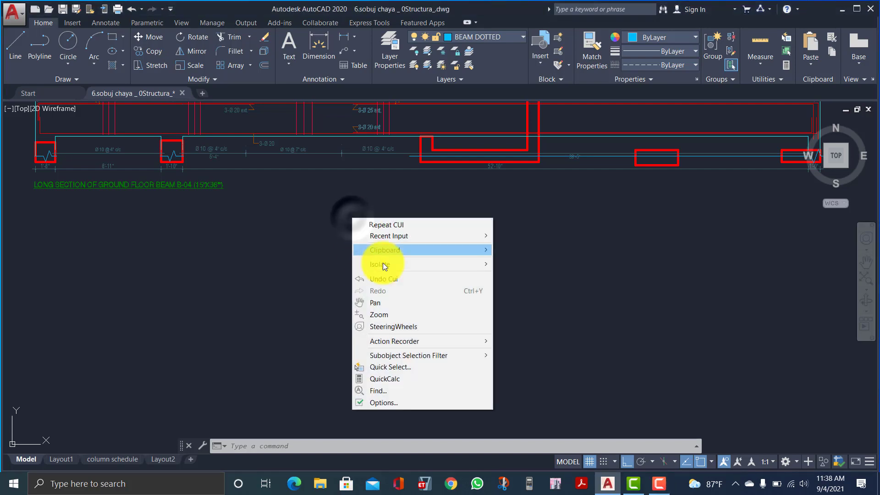
pyautogui.moveTo(391, 314)
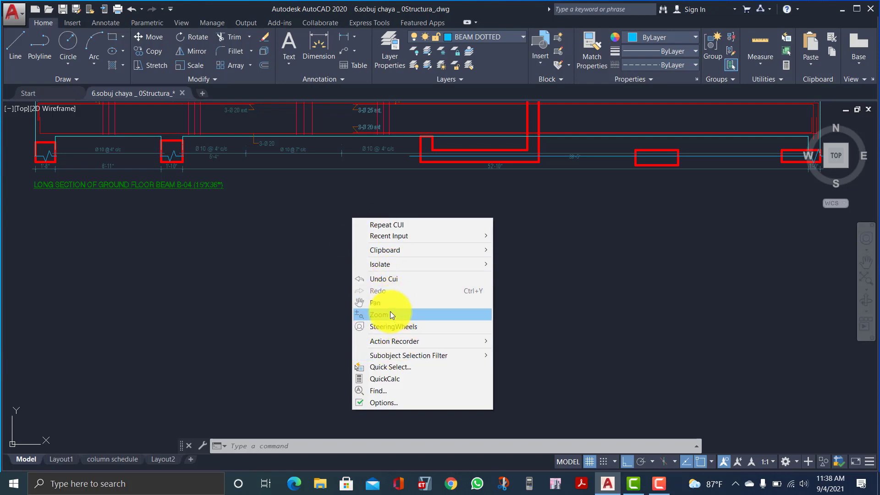
pyautogui.moveTo(390, 303)
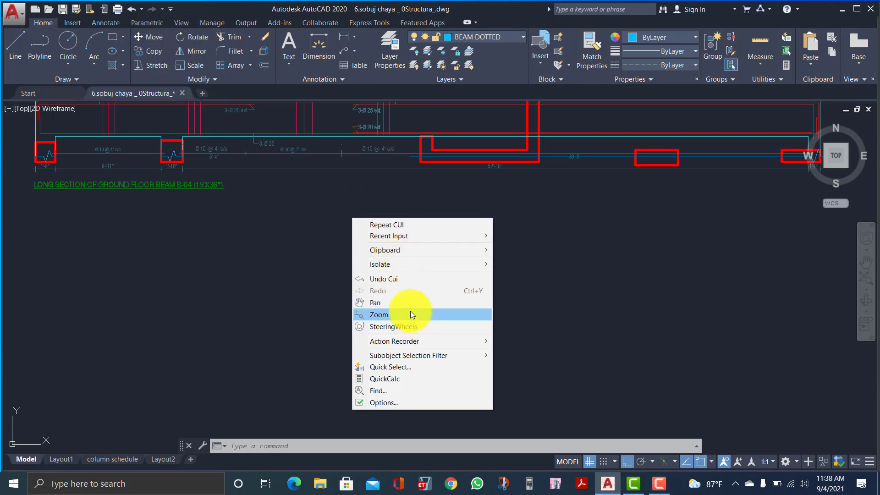
pyautogui.moveTo(384, 327)
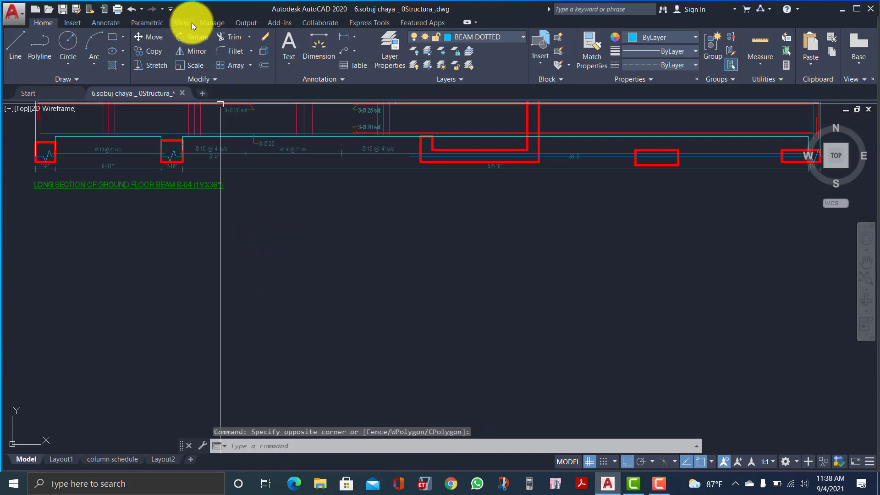
pyautogui.click(212, 22)
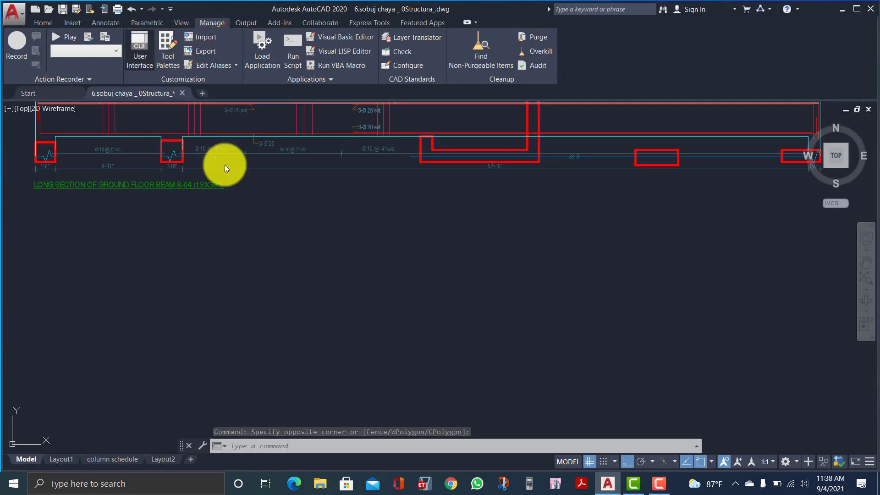
pyautogui.click(140, 49)
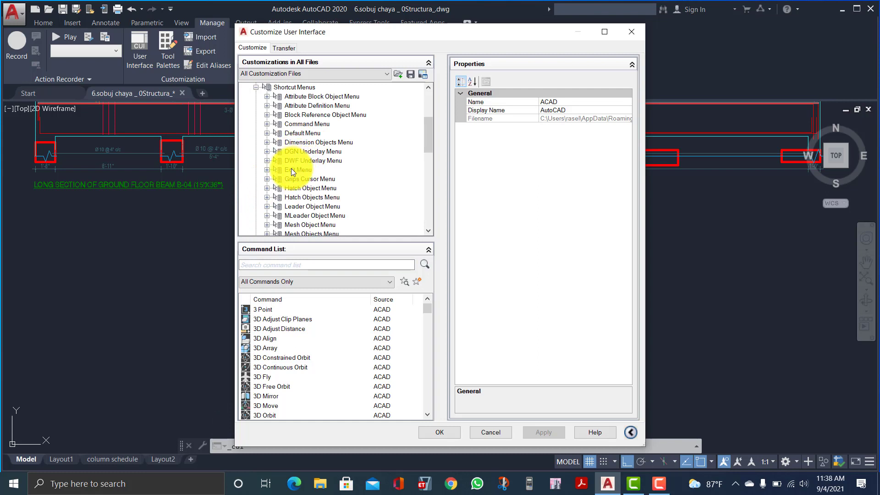
# - Expand Default Menu under Shortcut Menus to list Repeat, Clipboard, Pan, Zoom and the rest
pyautogui.click(303, 133)
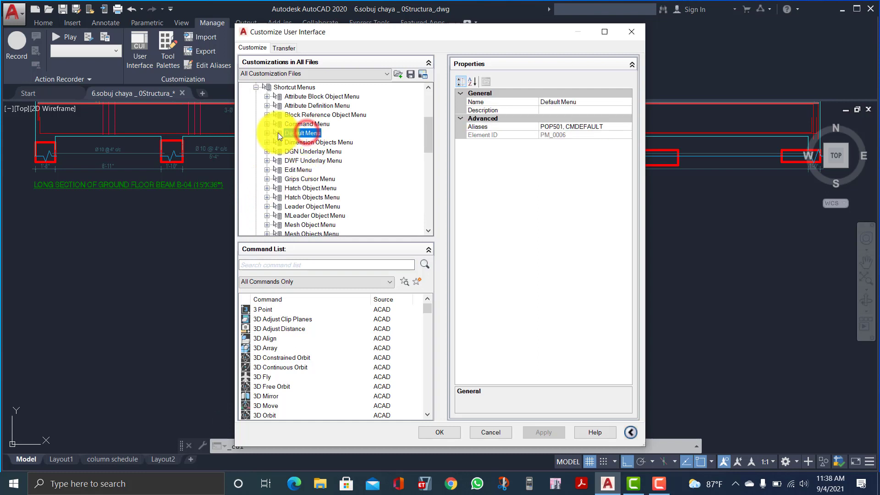
pyautogui.click(267, 133)
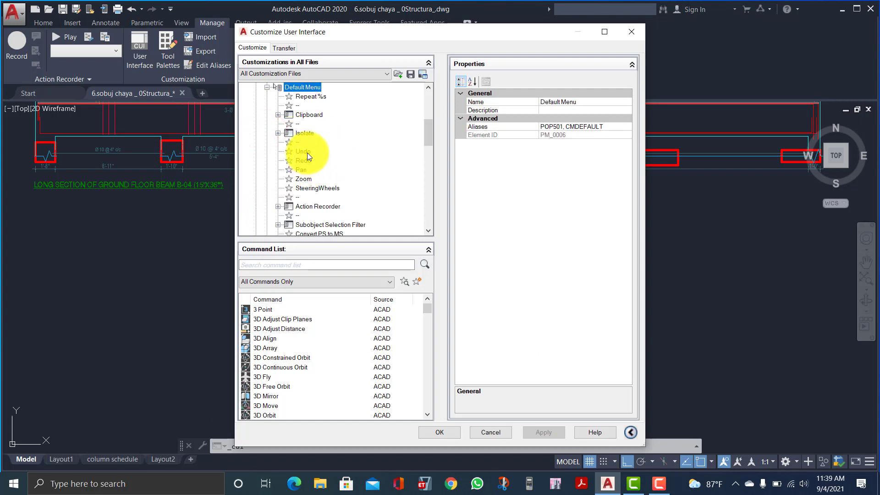
pyautogui.moveTo(296, 168)
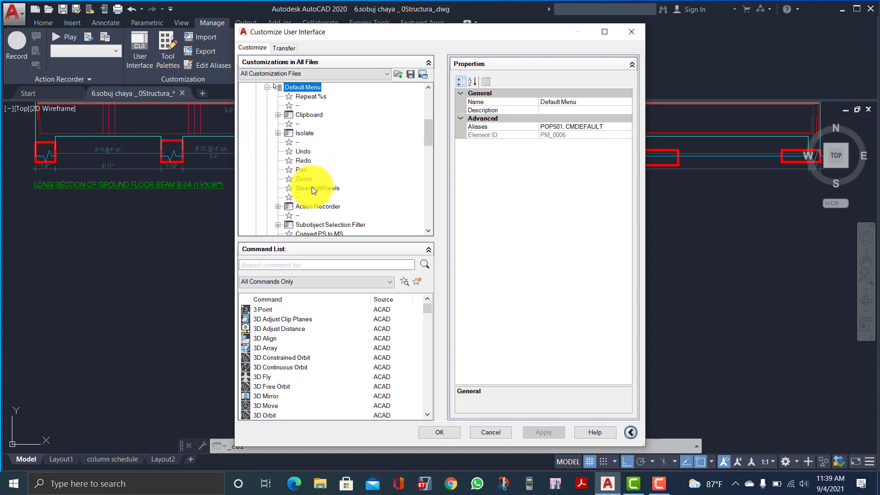
pyautogui.moveTo(307, 162)
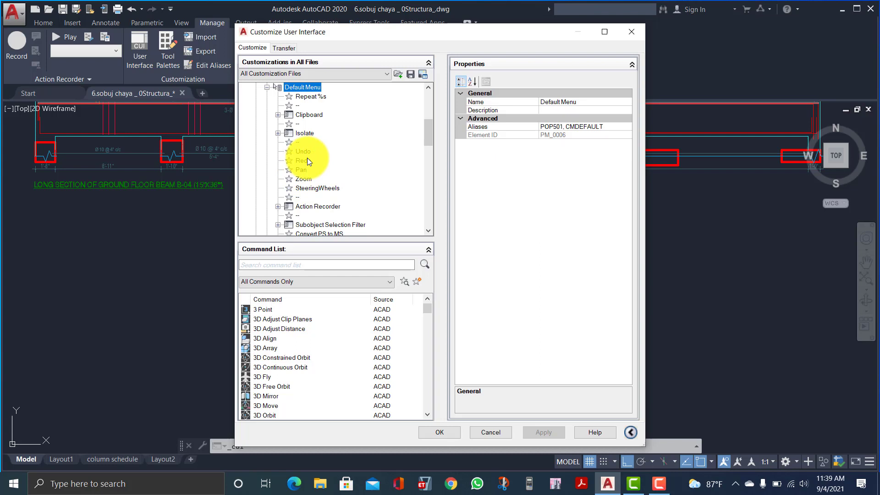
pyautogui.moveTo(314, 170)
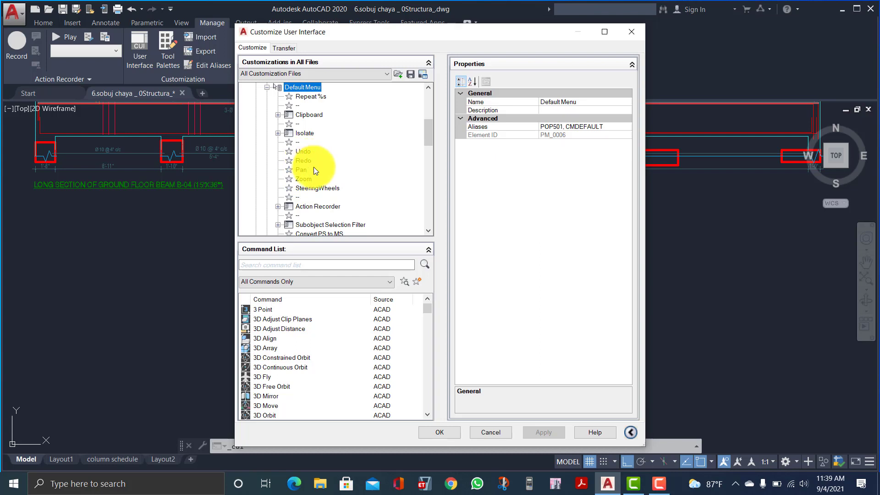
pyautogui.moveTo(327, 193)
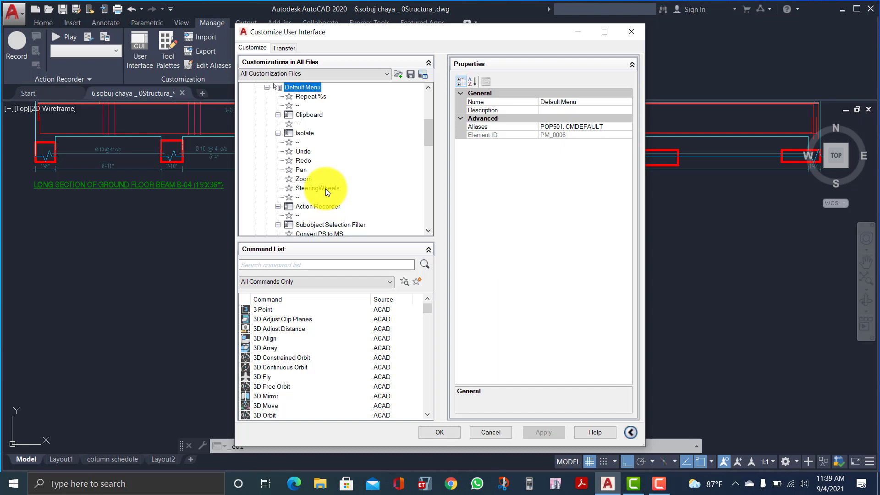
pyautogui.moveTo(331, 187)
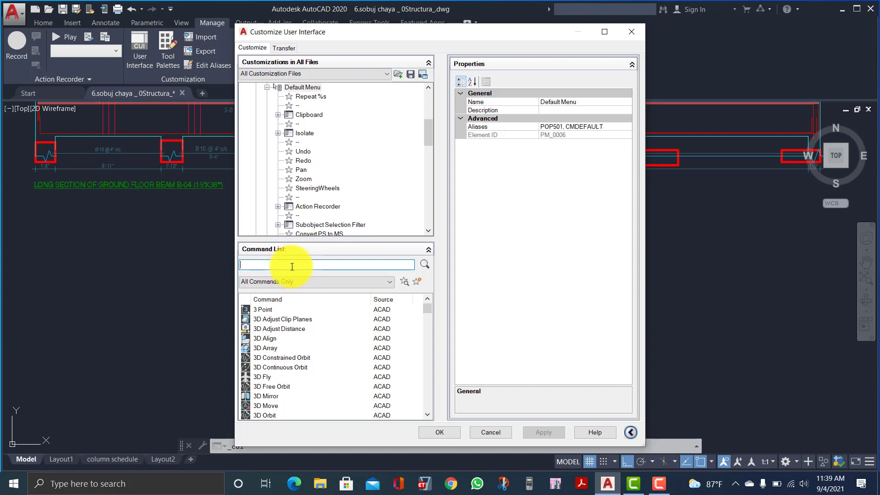
# - Find MOVE in the Command List and drag Move into the Default Menu below Isolate
pyautogui.write('MOVE')
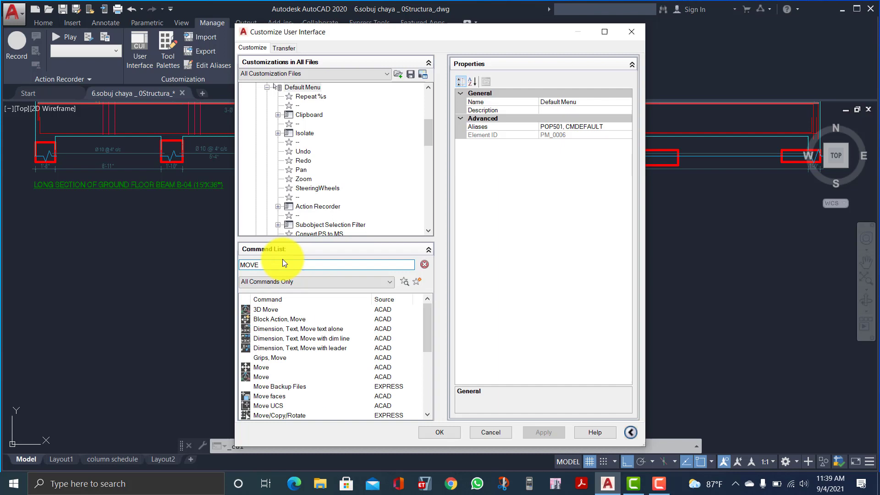
pyautogui.moveTo(260, 368)
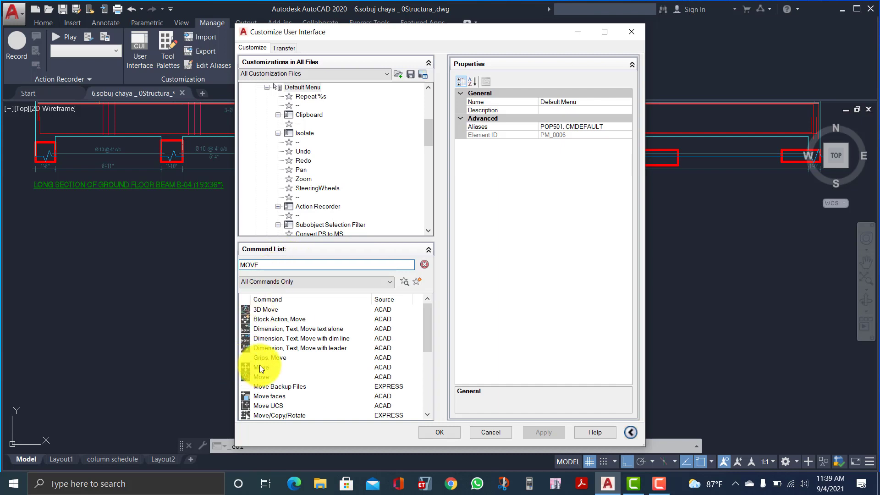
pyautogui.click(261, 368)
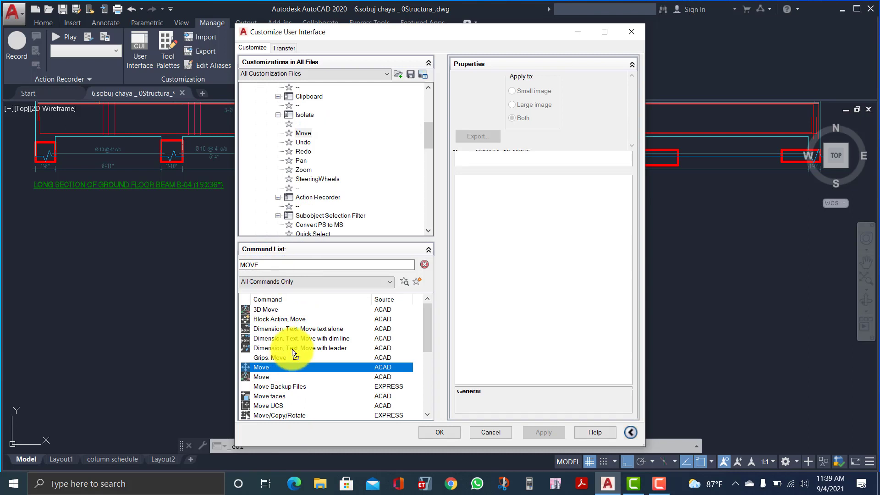
pyautogui.moveTo(348, 338)
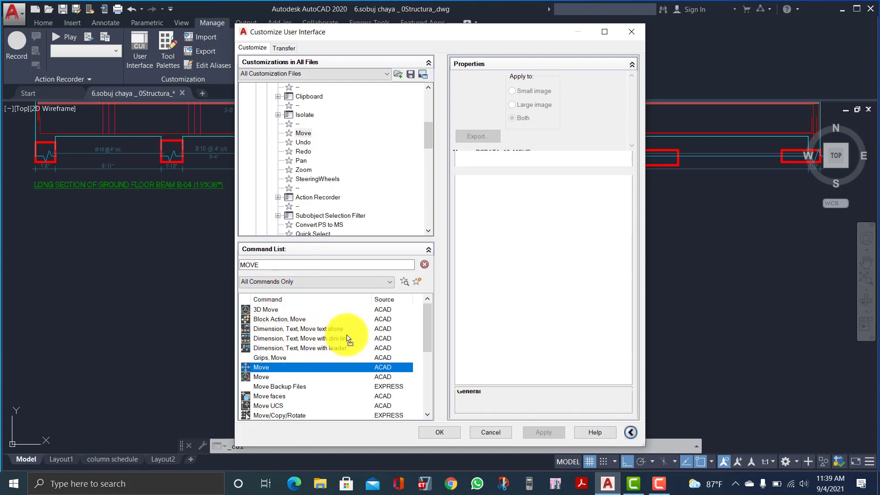
pyautogui.click(261, 367)
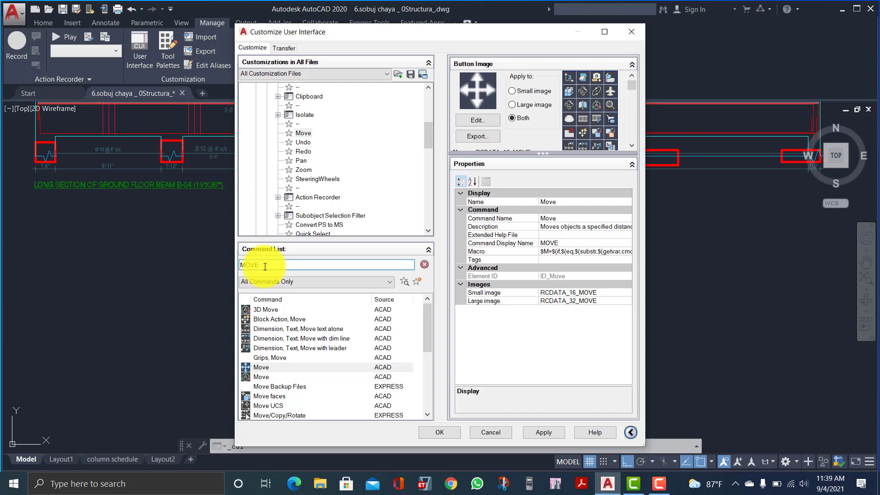
# - Find COPY and place Copy below Move, then start searching for Rotate
pyautogui.write('C')
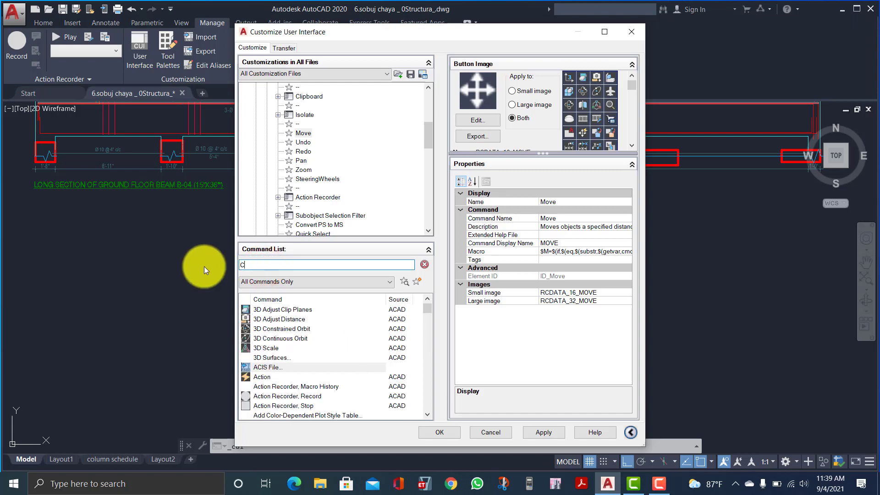
pyautogui.write('OPY')
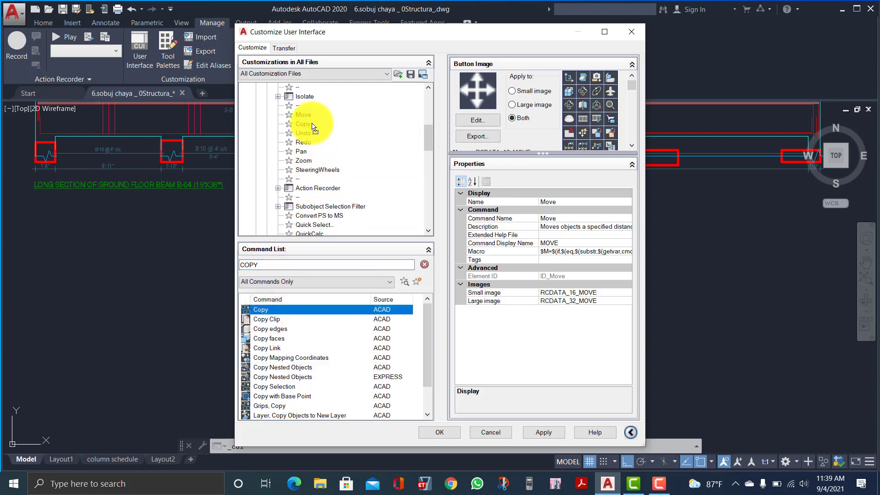
pyautogui.click(260, 309)
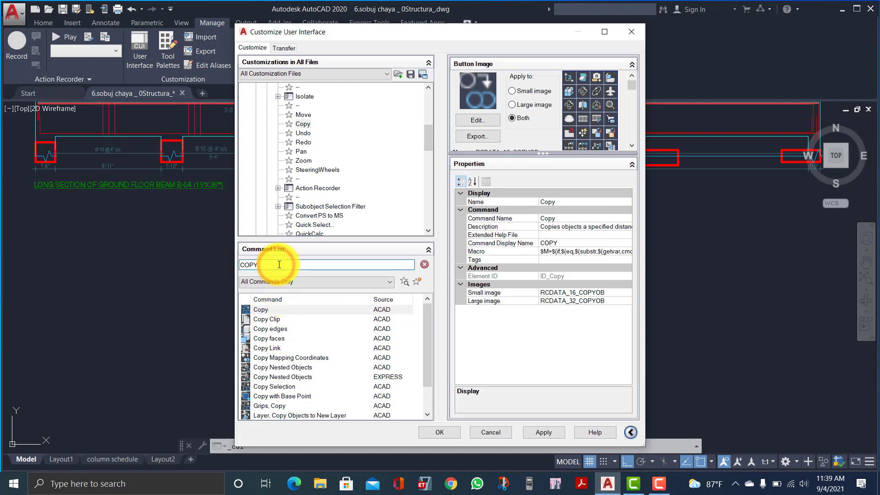
pyautogui.click(425, 265)
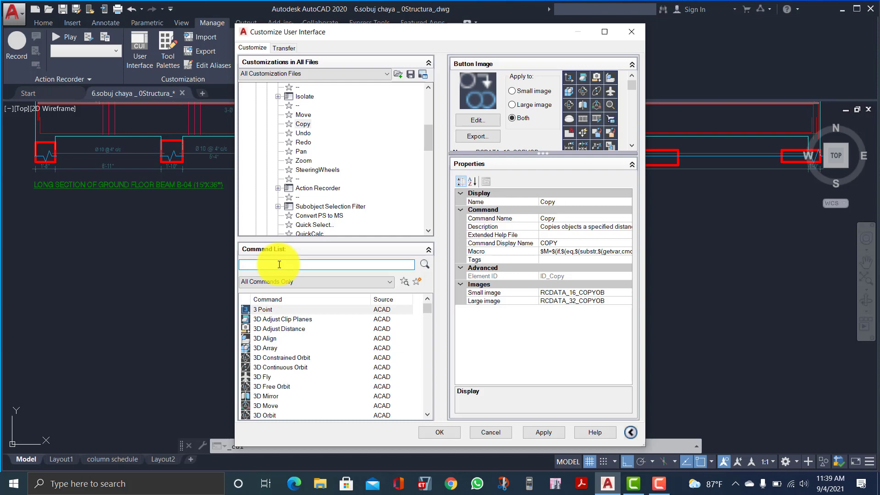
pyautogui.write('ROTATE')
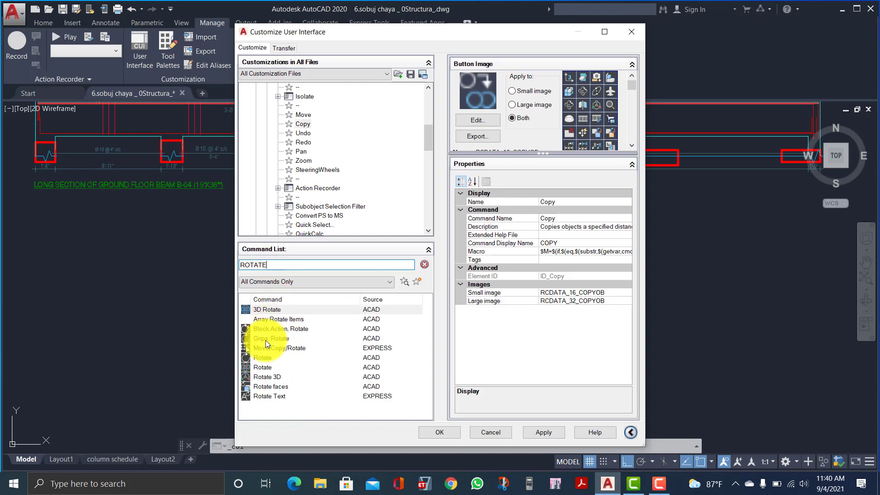
# - Drag Rotate into the Default Menu below Copy, then start searching for Mirror
pyautogui.click(262, 358)
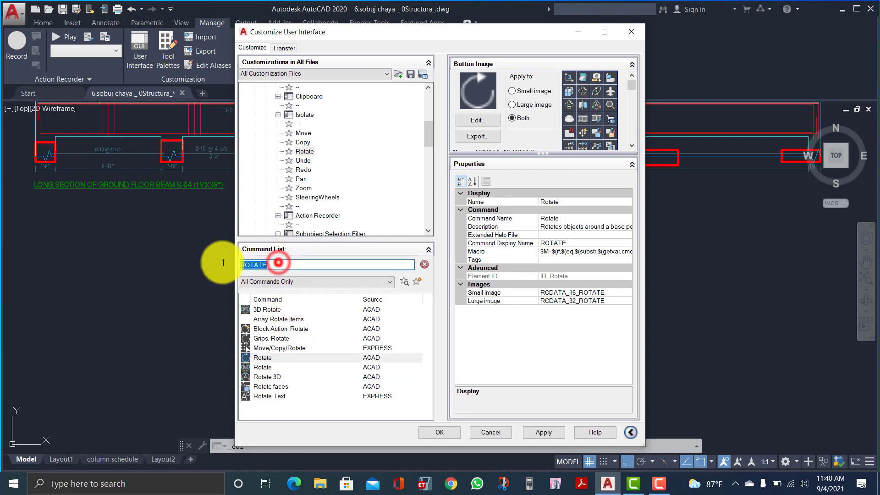
pyautogui.write('MIR')
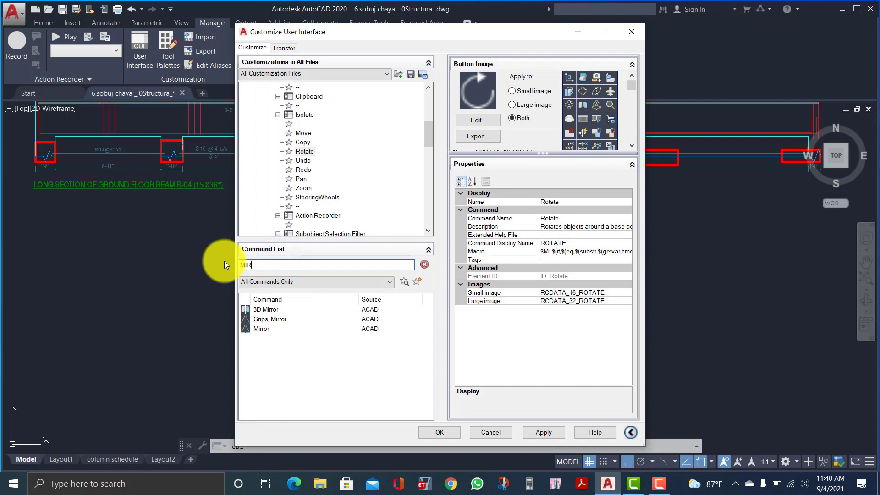
# - Drag Mirror into the Default Menu below Rotate, then search MATCH
pyautogui.click(261, 328)
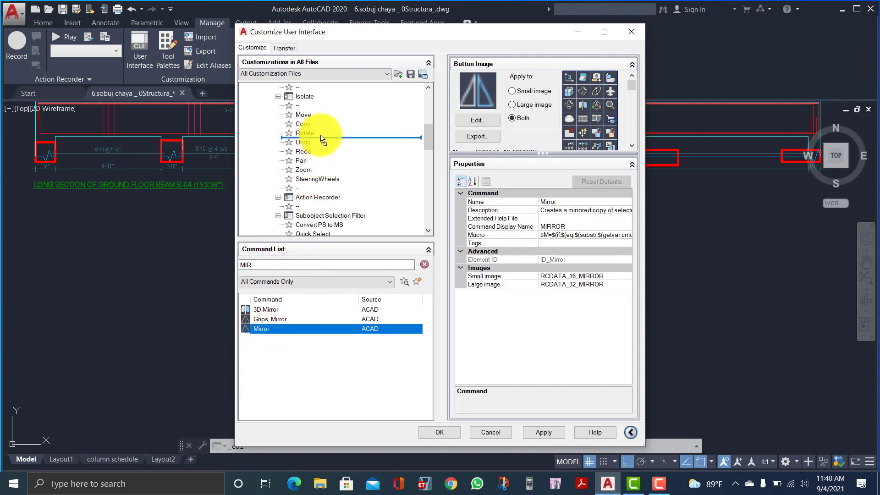
pyautogui.click(275, 264)
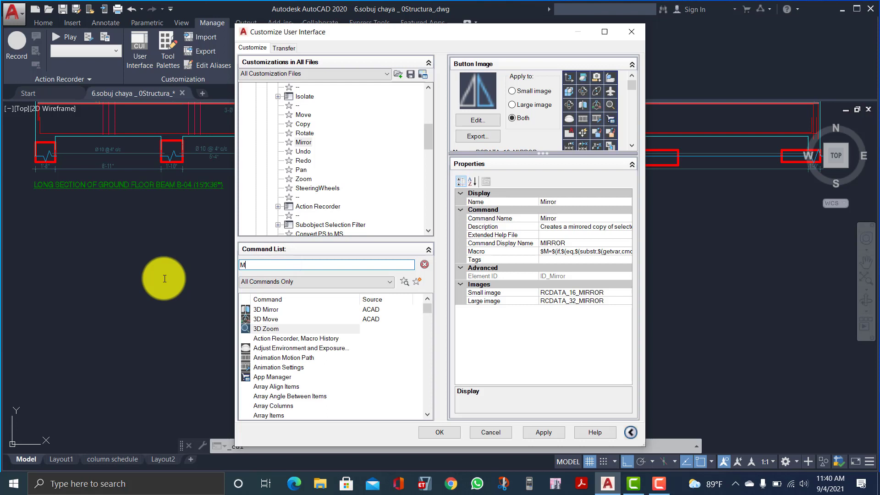
pyautogui.write('ATCH')
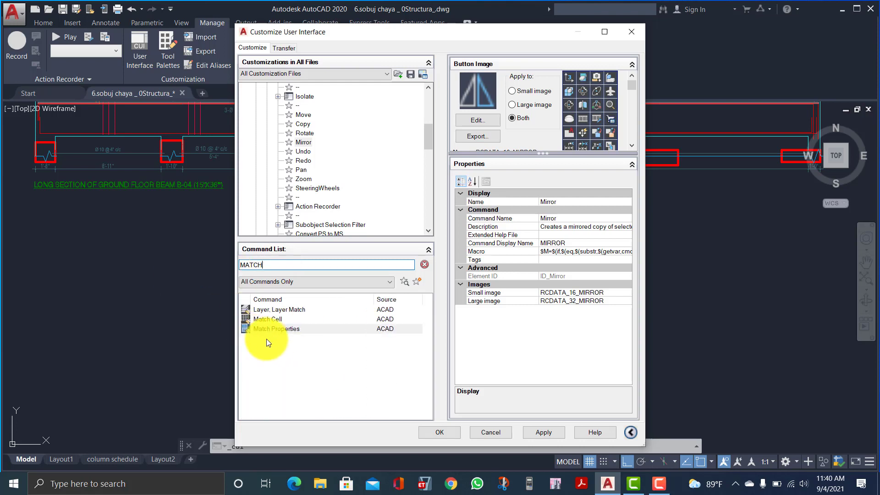
# - Add Match Properties below Mirror, apply the customization and close the editor with OK
pyautogui.click(276, 328)
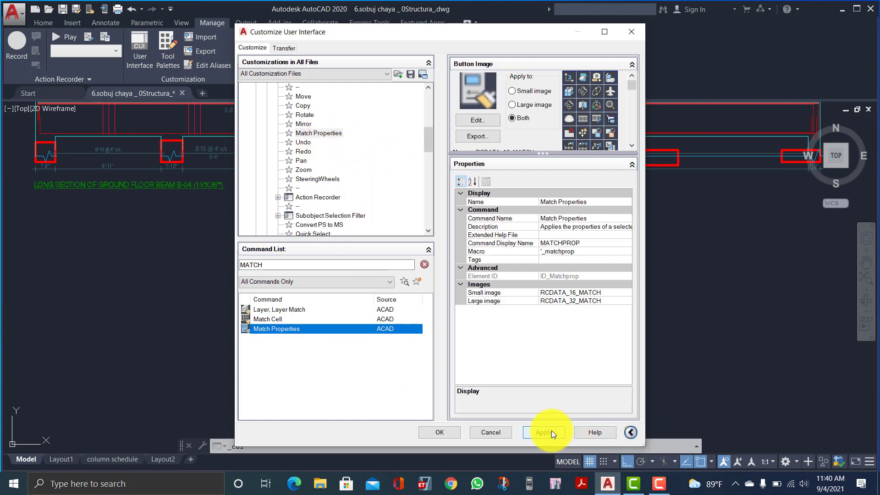
pyautogui.click(542, 432)
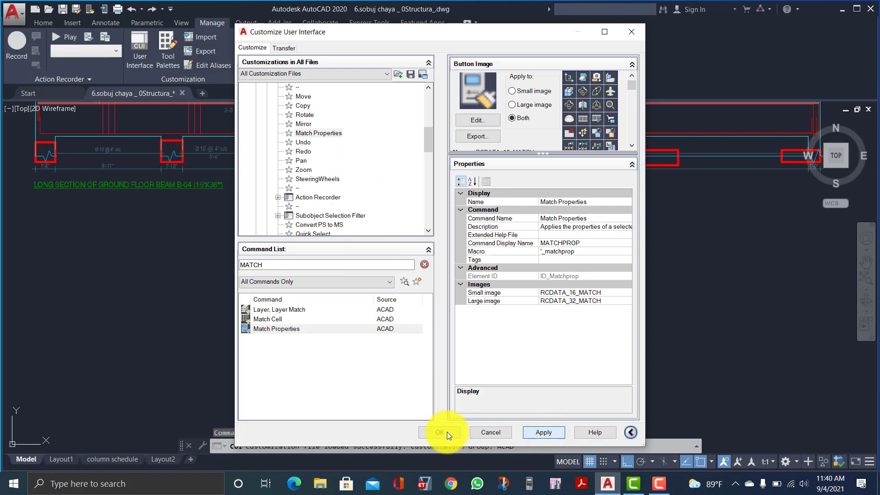
pyautogui.click(439, 433)
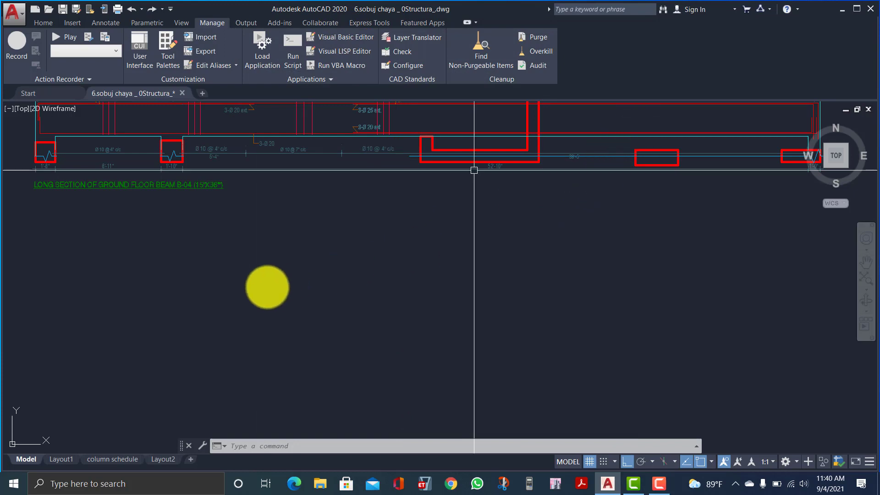
pyautogui.moveTo(263, 400)
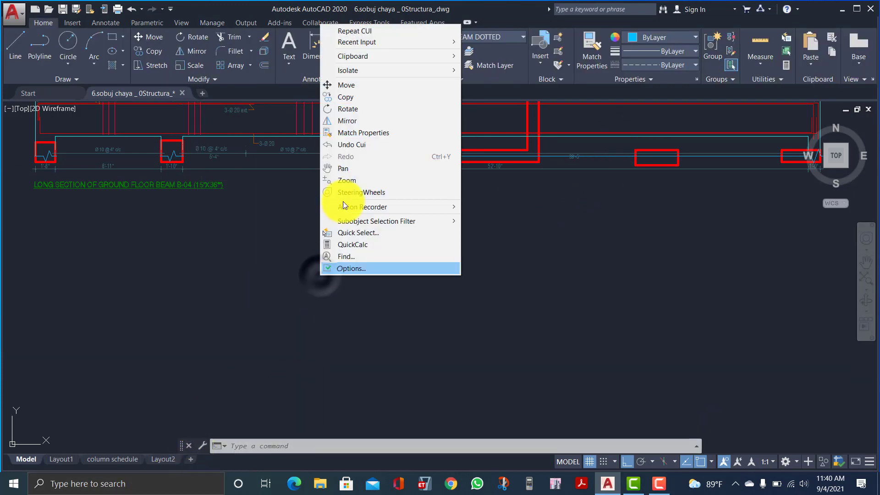
pyautogui.moveTo(348, 109)
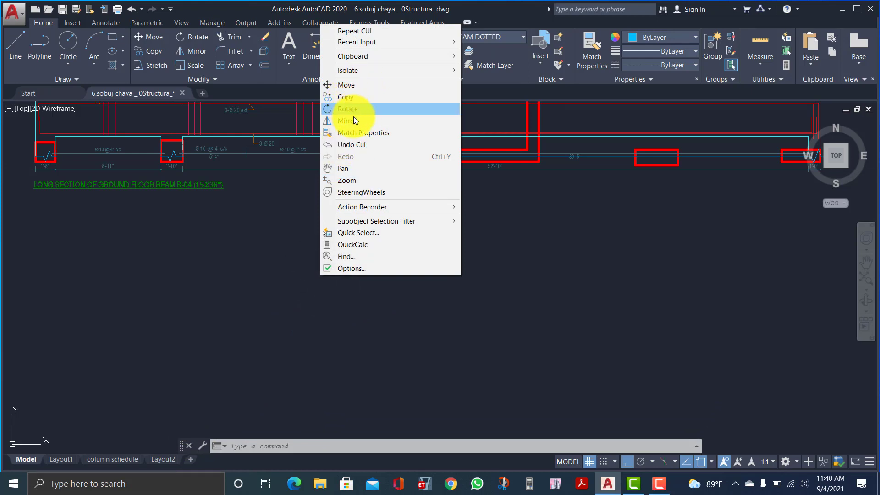